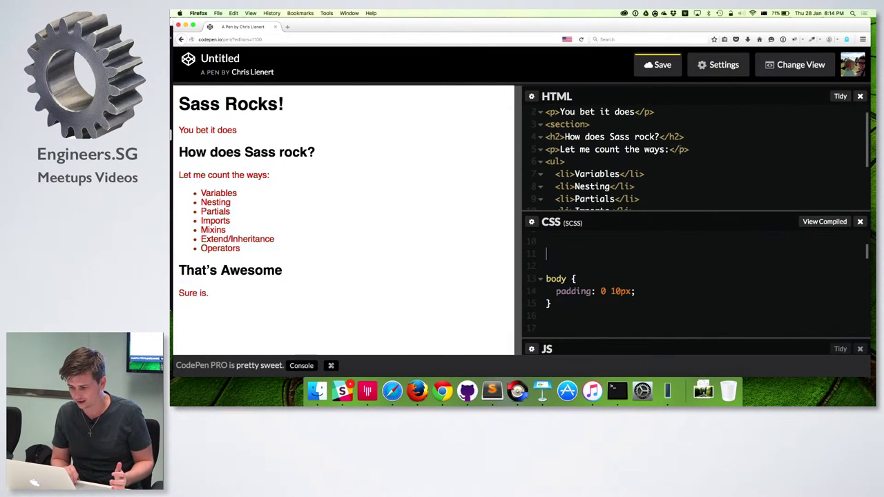
- Scroll to the p and li rules and change their color from #f00 to #006
{"action": "scroll", "scroll_direction": "down", "scroll_amount": 3}
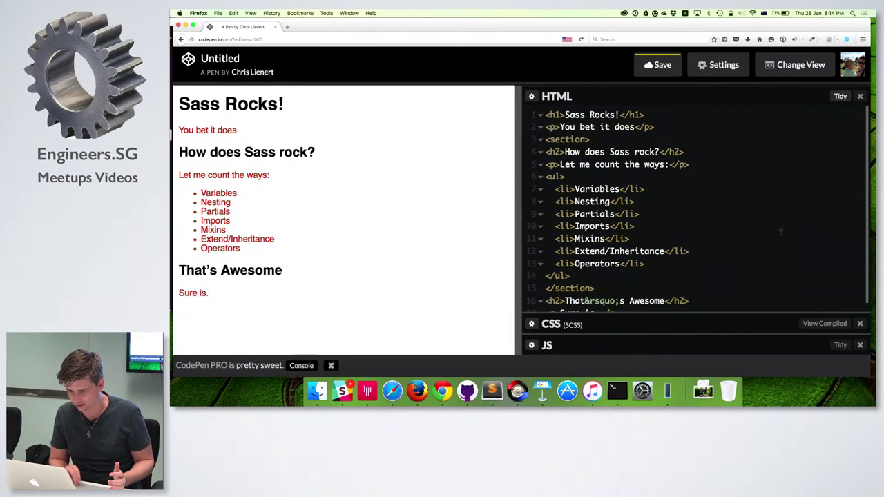
{"action": "scroll", "scroll_direction": "down", "scroll_amount": 3}
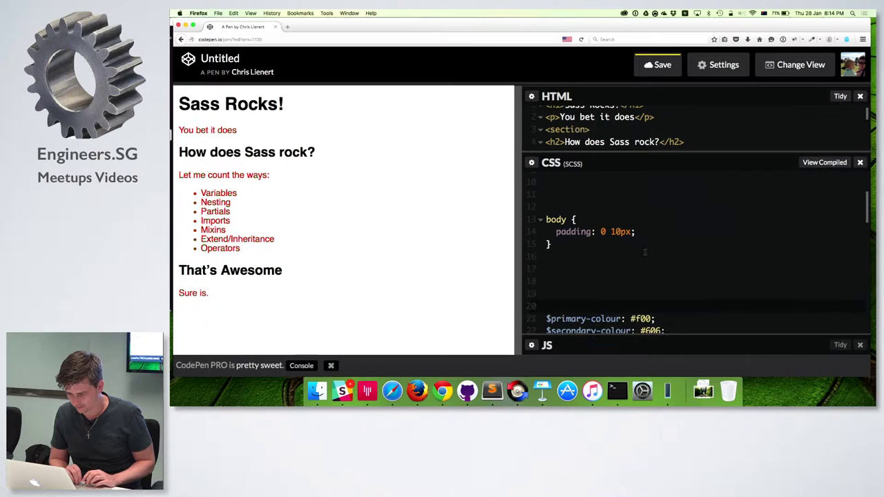
{"action": "scroll", "scroll_direction": "down", "scroll_amount": 3}
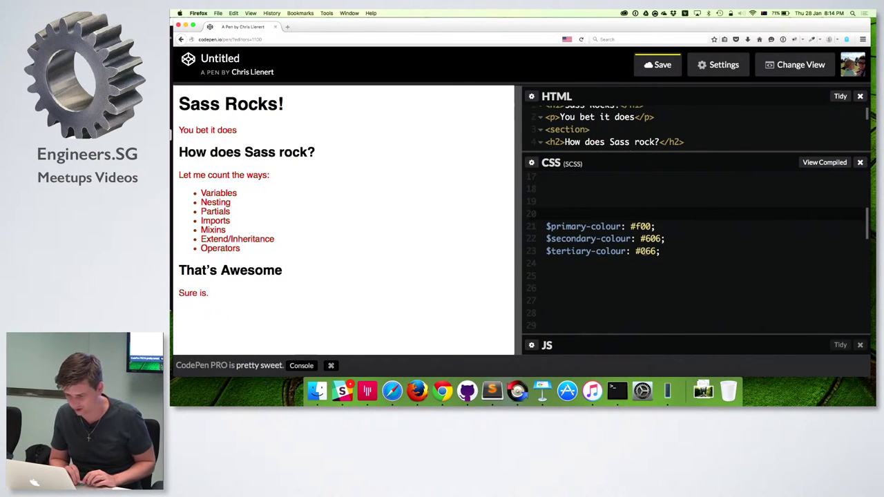
{"action": "scroll", "scroll_direction": "down", "scroll_amount": 3}
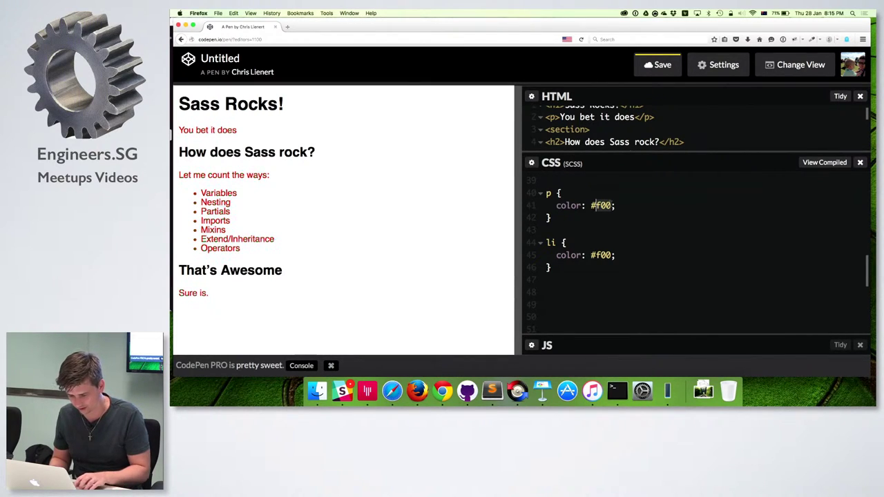
{"action": "type", "text": "006"}
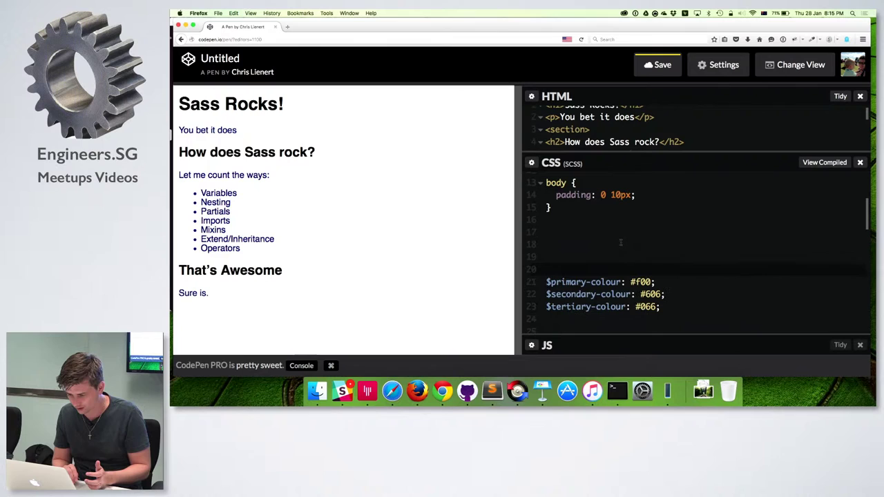
- Use $primary-colour as the p rule's color value, with the variable set to #600
{"action": "double_click", "coordinate": [599, 282]}
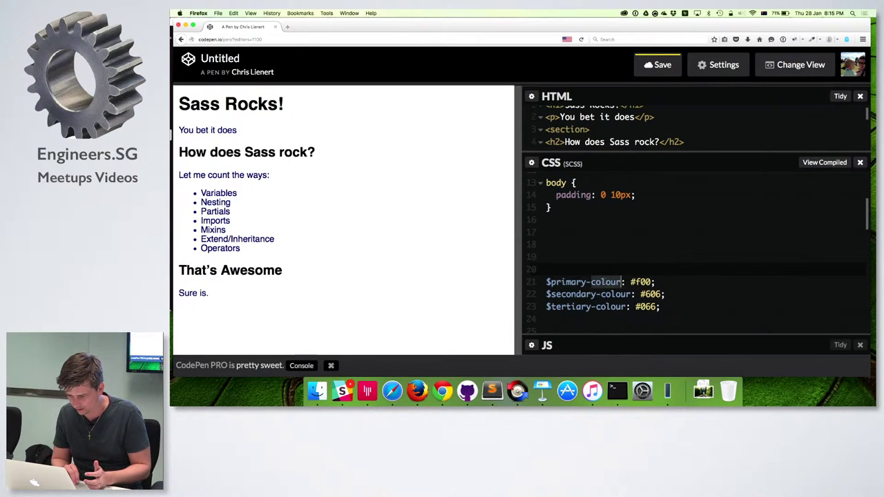
{"action": "scroll", "scroll_direction": "down", "scroll_amount": 3}
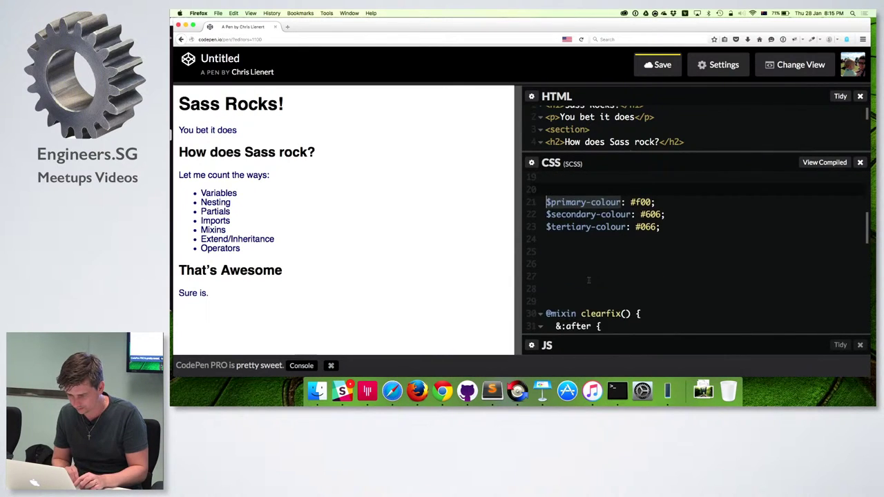
{"action": "scroll", "scroll_direction": "down", "scroll_amount": 3}
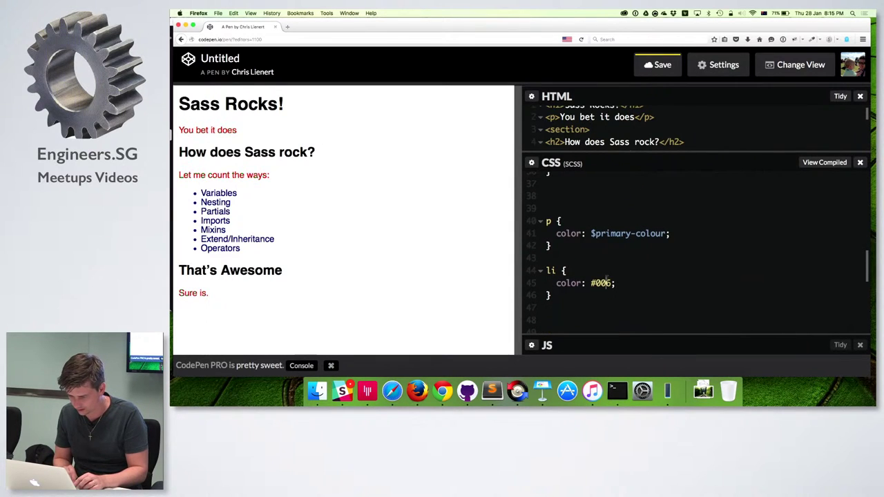
{"action": "type", "text": "$primary-colour: #600;"}
{"action": "type", "text": "$tertiary-colour: #066;"}
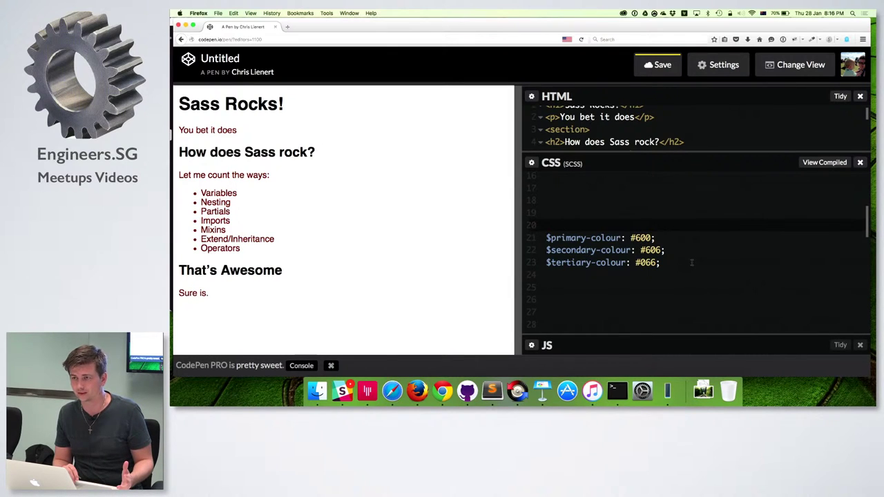
- Uncomment the section rules and nest p and li inside section without the repeated prefix
{"action": "scroll", "scroll_direction": "down", "scroll_amount": 3}
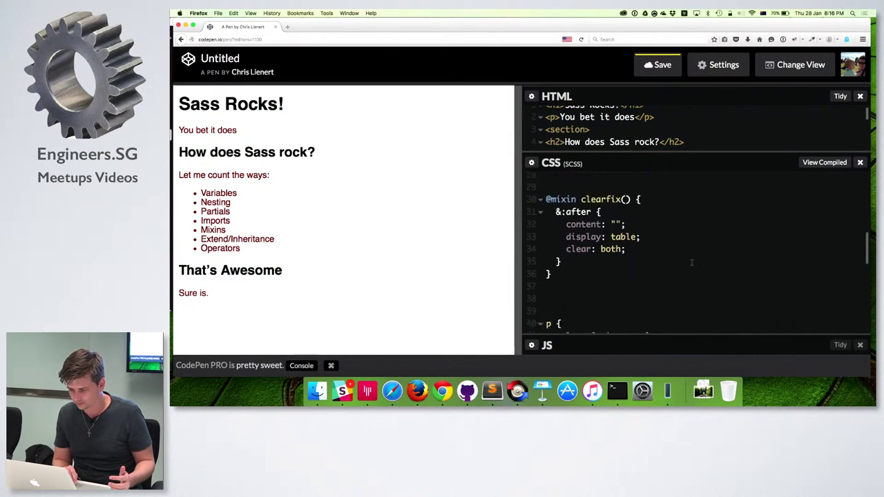
{"action": "scroll", "scroll_direction": "down", "scroll_amount": 3}
{"action": "type", "text": "*/"}
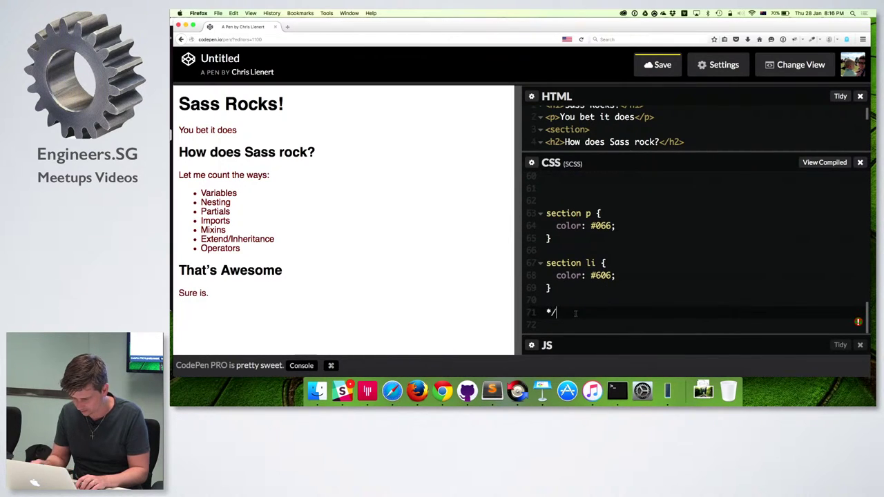
{"action": "key", "text": "Backspace"}
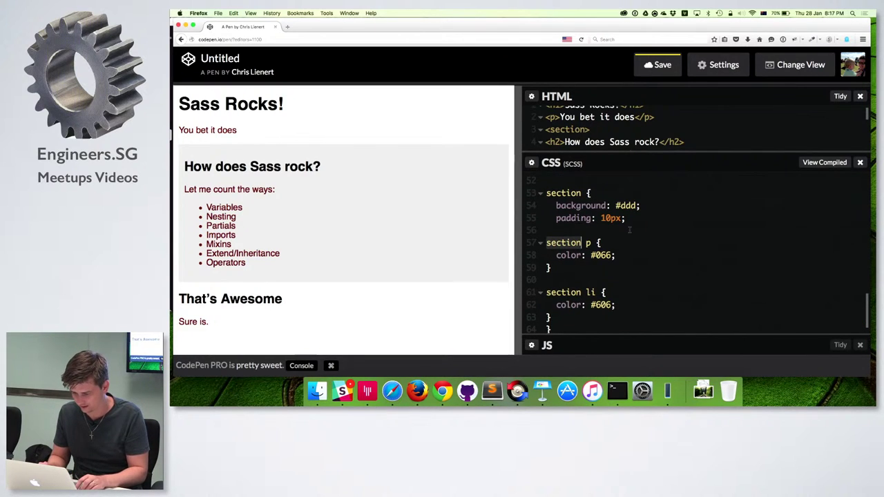
{"action": "key", "text": "BackSpace"}
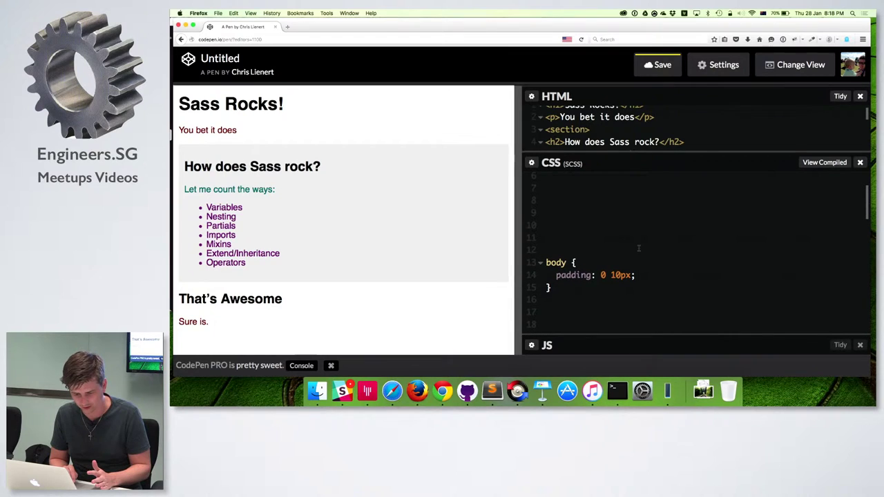
{"action": "type", "text": "//@import \"_some-other-file\";"}
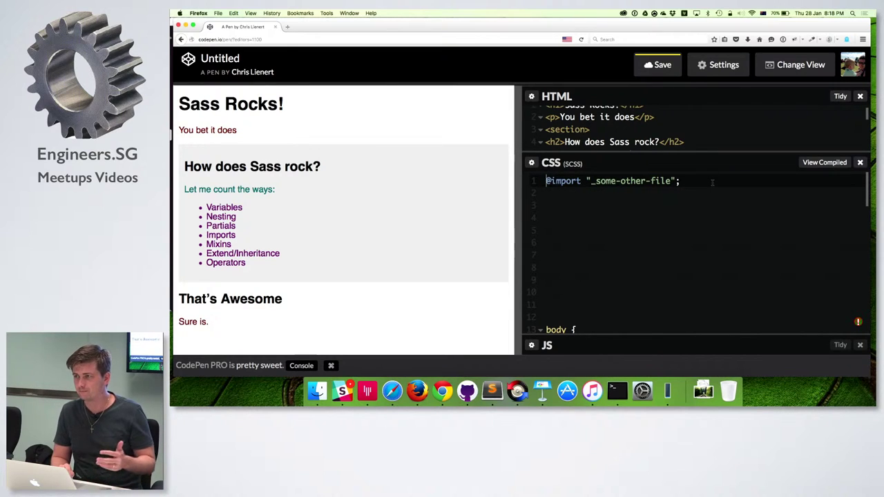
{"action": "mouse_move", "coordinate": [348, 359]}
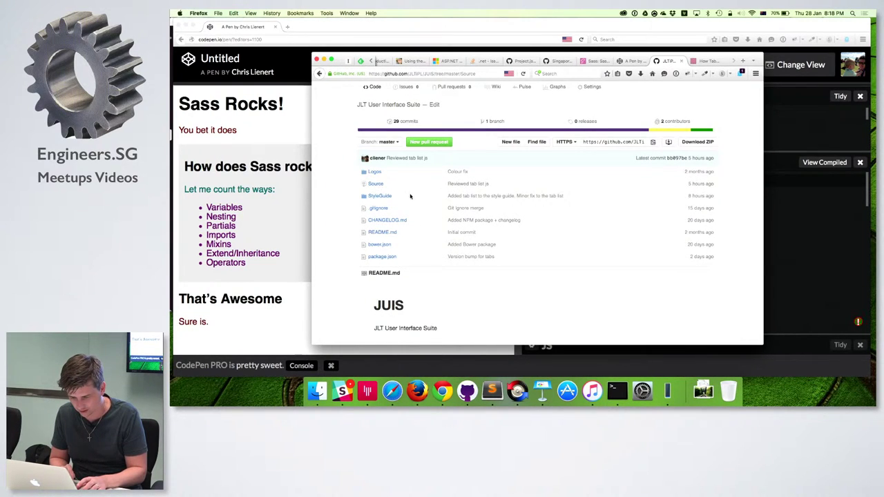
- Browse Source > sass, look inside blocks, then open all.scss
{"action": "left_click", "coordinate": [376, 183]}
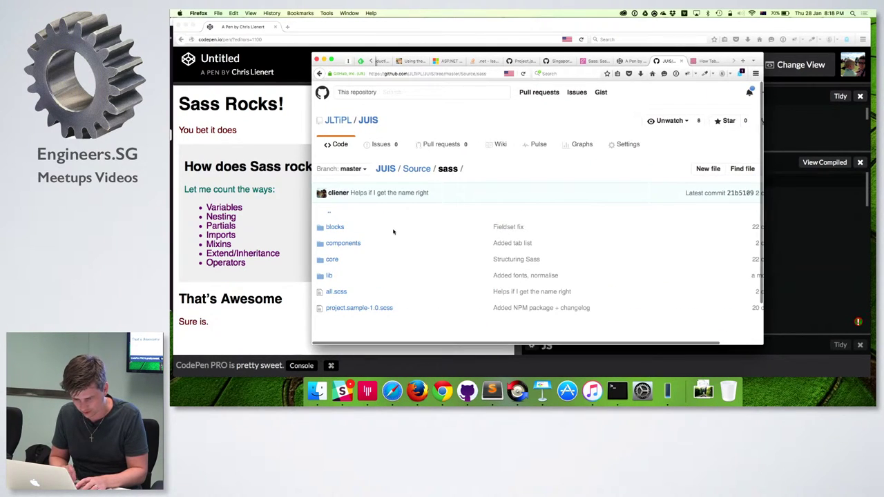
{"action": "mouse_move", "coordinate": [336, 228]}
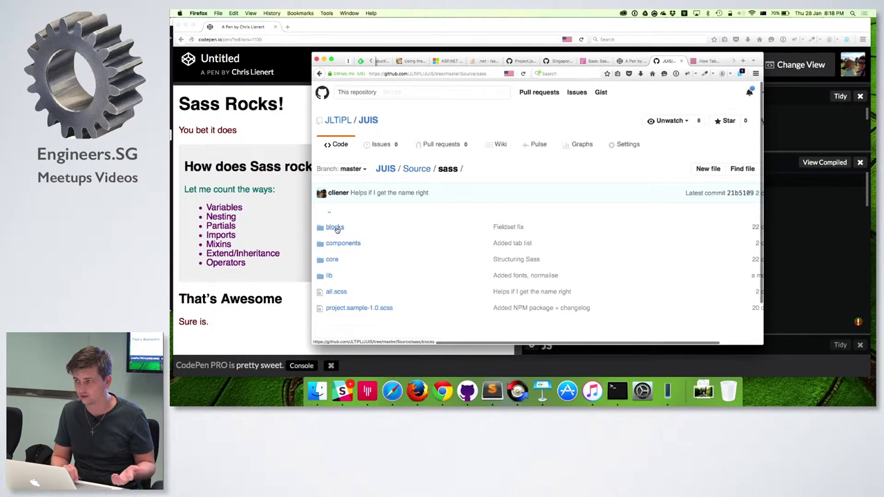
{"action": "left_click", "coordinate": [334, 226]}
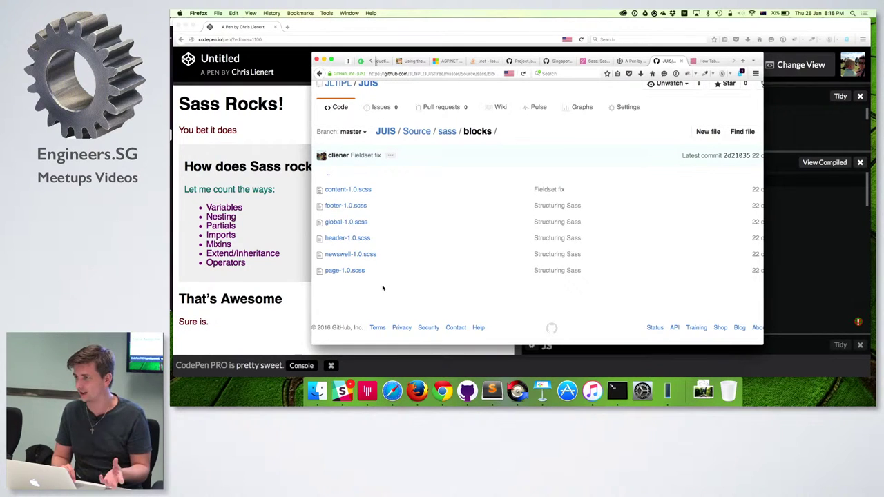
{"action": "mouse_move", "coordinate": [420, 290]}
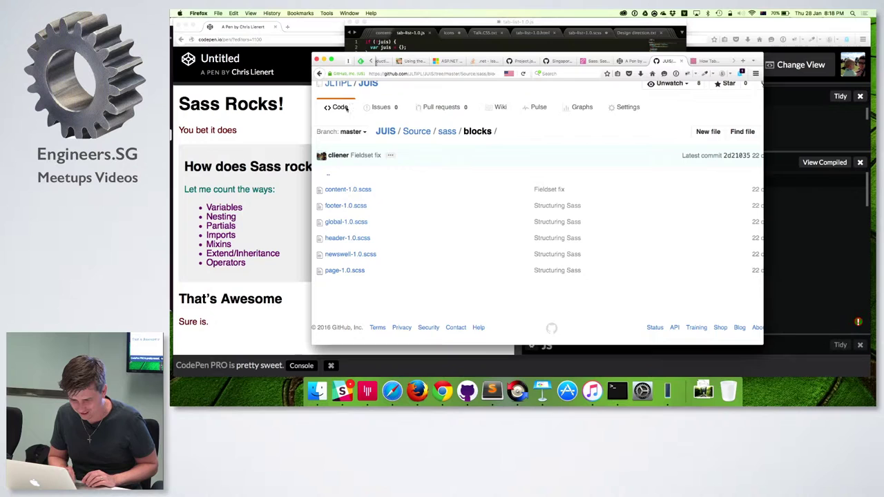
{"action": "left_click", "coordinate": [447, 130]}
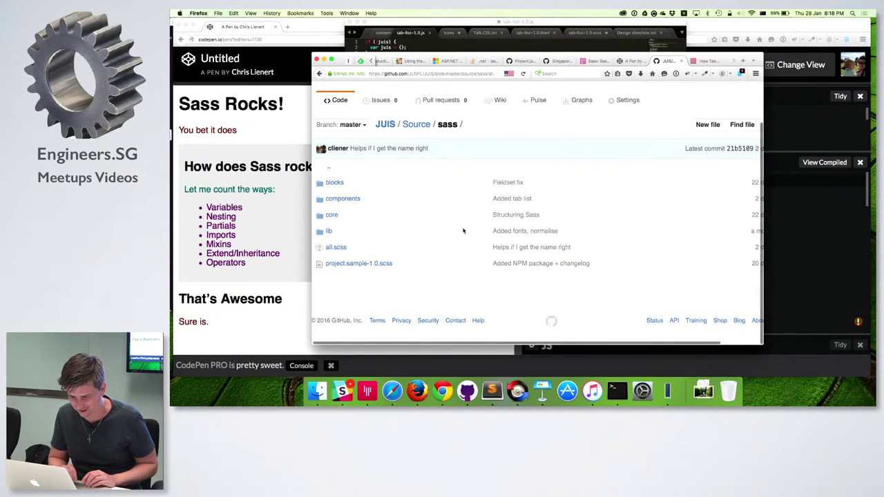
{"action": "left_click", "coordinate": [336, 247]}
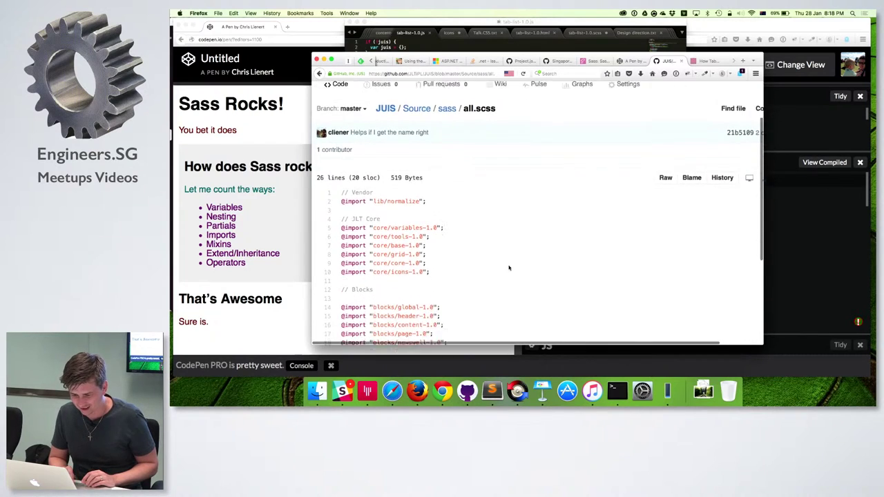
{"action": "scroll", "scroll_direction": "down", "scroll_amount": 3}
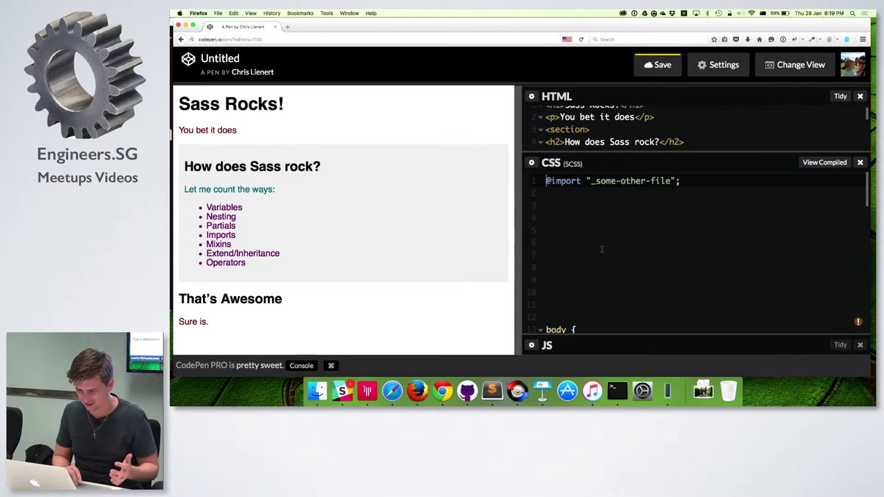
{"action": "scroll", "scroll_direction": "down", "scroll_amount": 3}
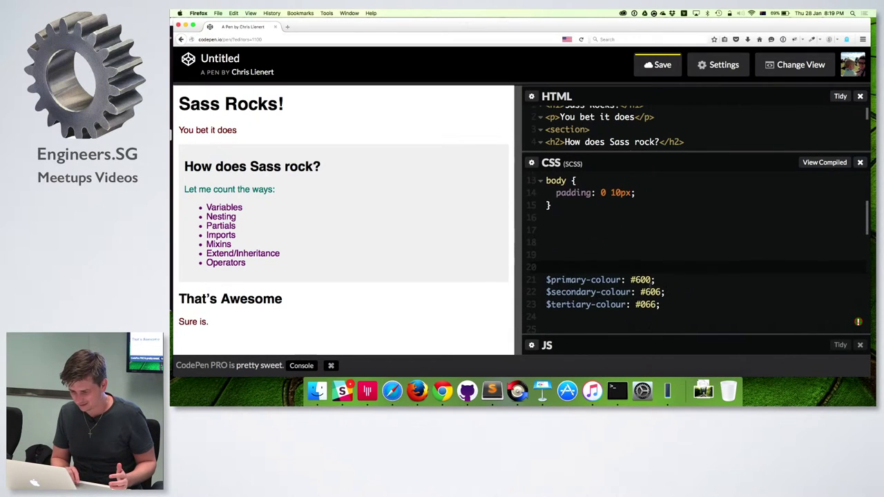
{"action": "scroll", "scroll_direction": "down", "scroll_amount": 3}
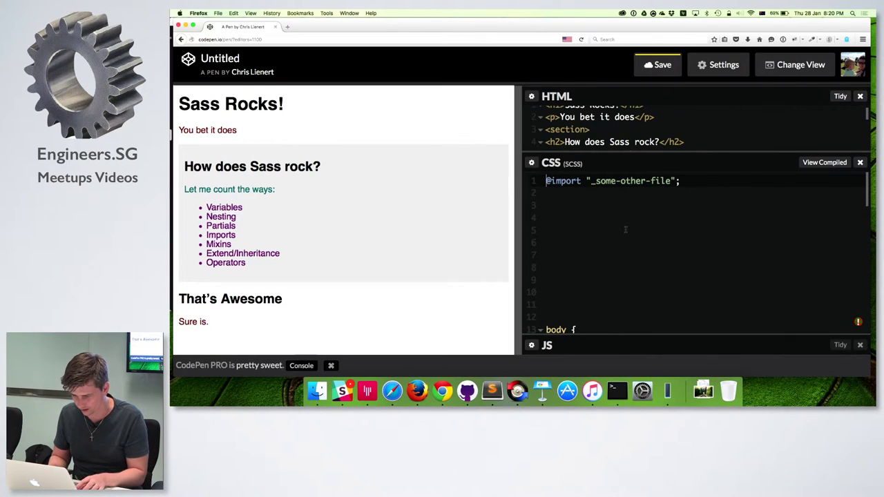
{"action": "type", "text": "//"}
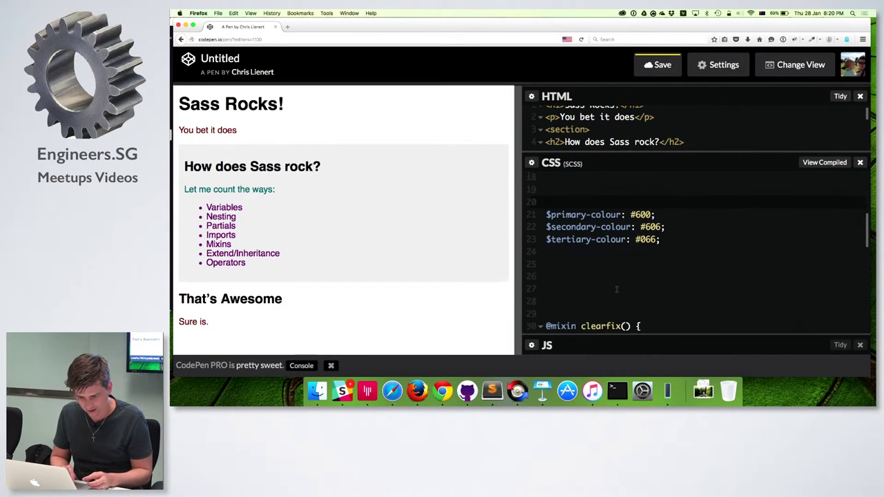
{"action": "scroll", "scroll_direction": "down", "scroll_amount": 3}
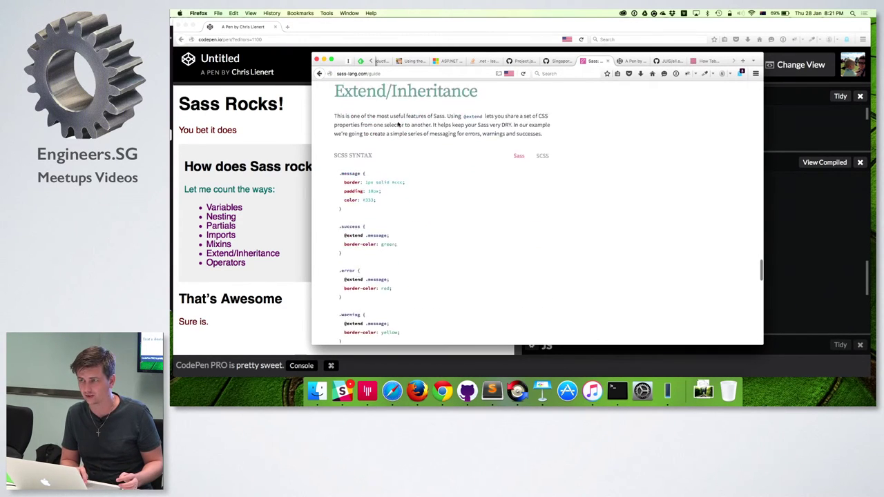
- Scroll the sass-lang.com guide to the Extend/Inheritance compiled CSS output
{"action": "scroll", "scroll_direction": "down", "scroll_amount": 3}
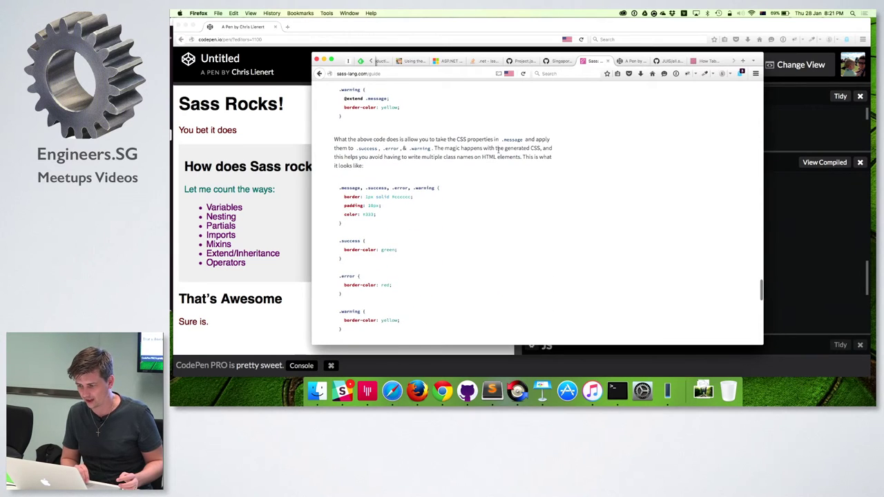
{"action": "mouse_move", "coordinate": [694, 113]}
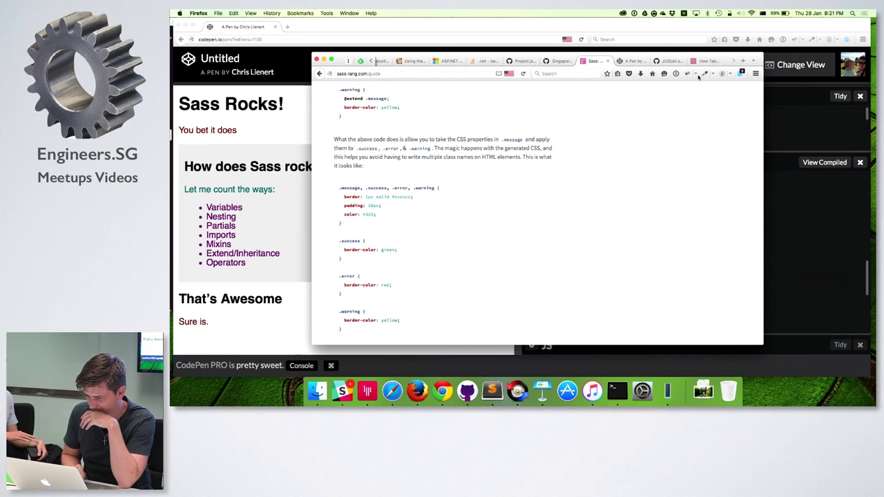
{"action": "mouse_move", "coordinate": [708, 62]}
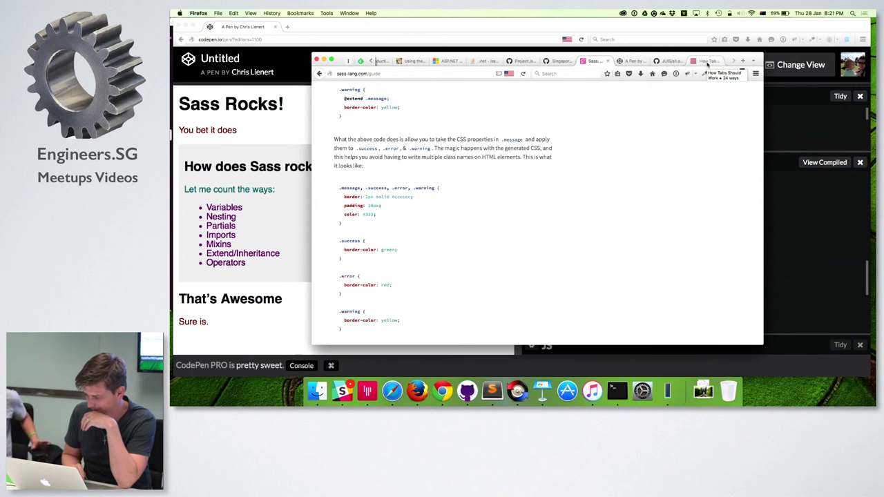